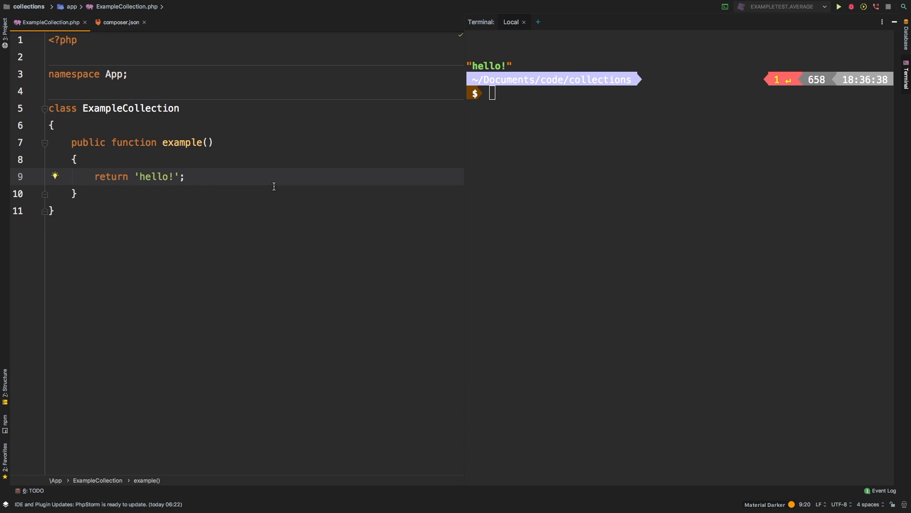
# Step: Replace the 'hello!' return value with collect([1, 2, 3, 4])->only(), leaving the keys empty
pyautogui.click(134, 177)
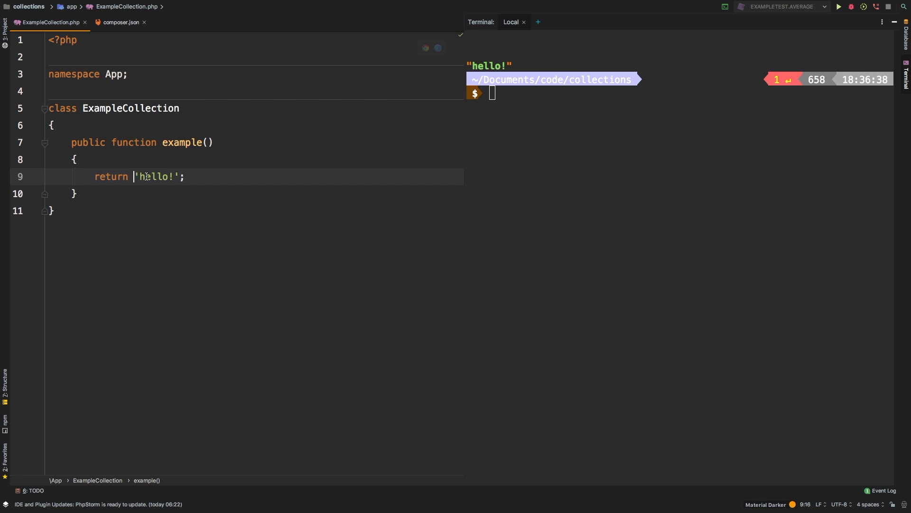
pyautogui.write('collect([1, 2')
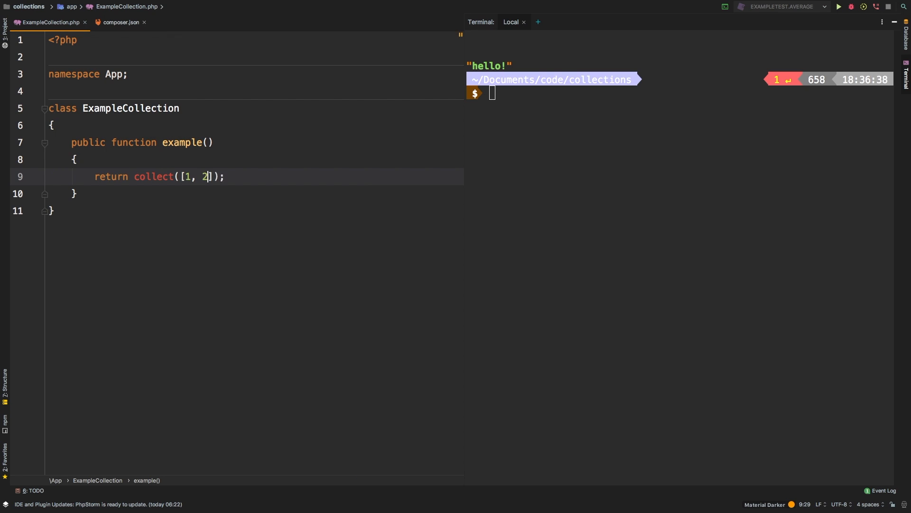
pyautogui.write(', 3, 4')
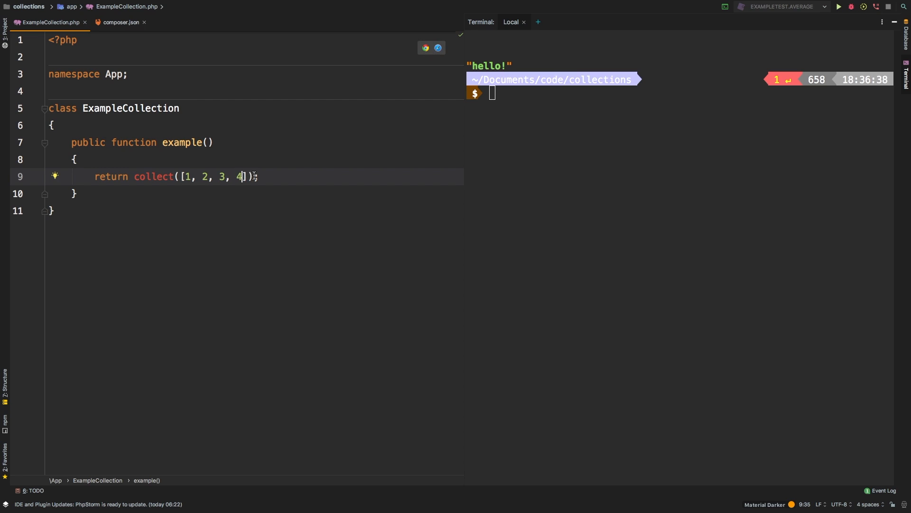
pyautogui.write('->only(')
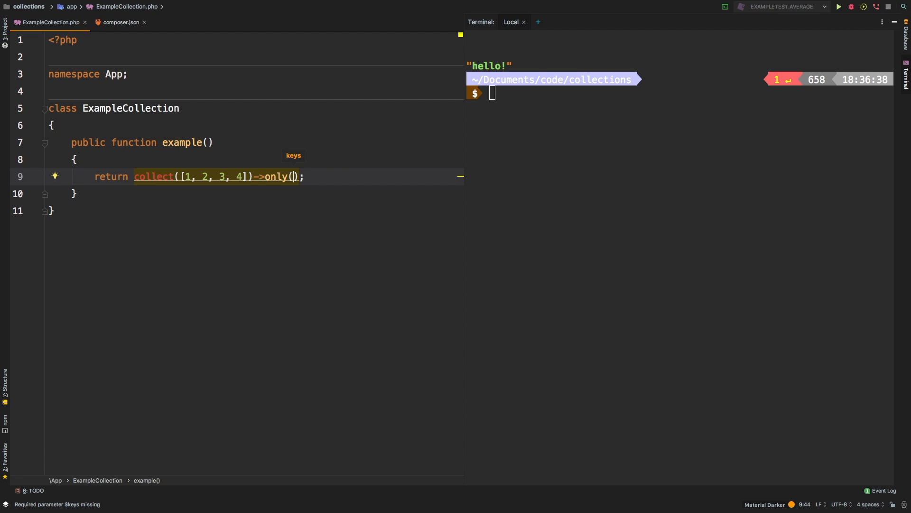
pyautogui.moveTo(191, 179)
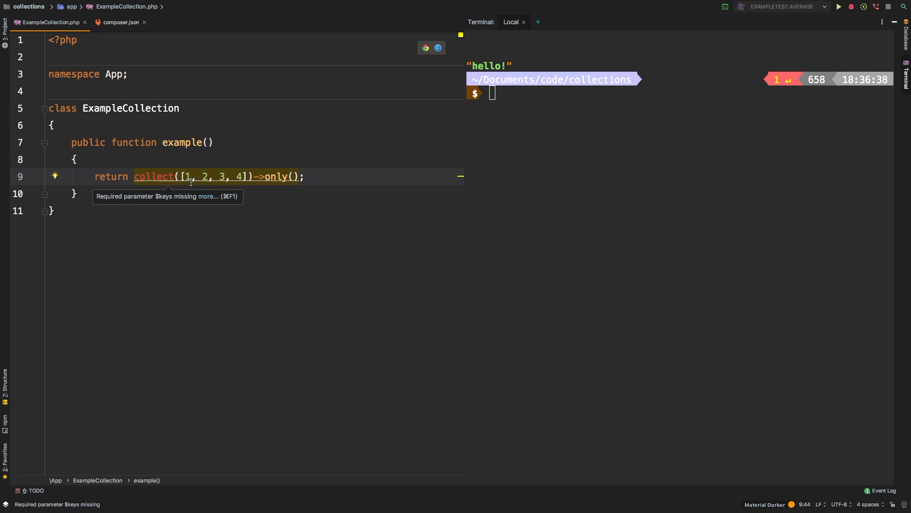
pyautogui.moveTo(196, 172)
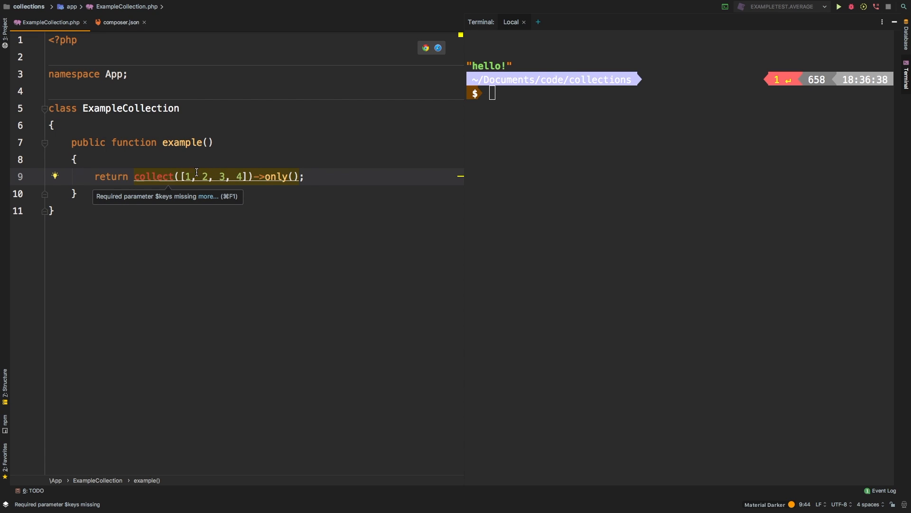
pyautogui.moveTo(220, 180)
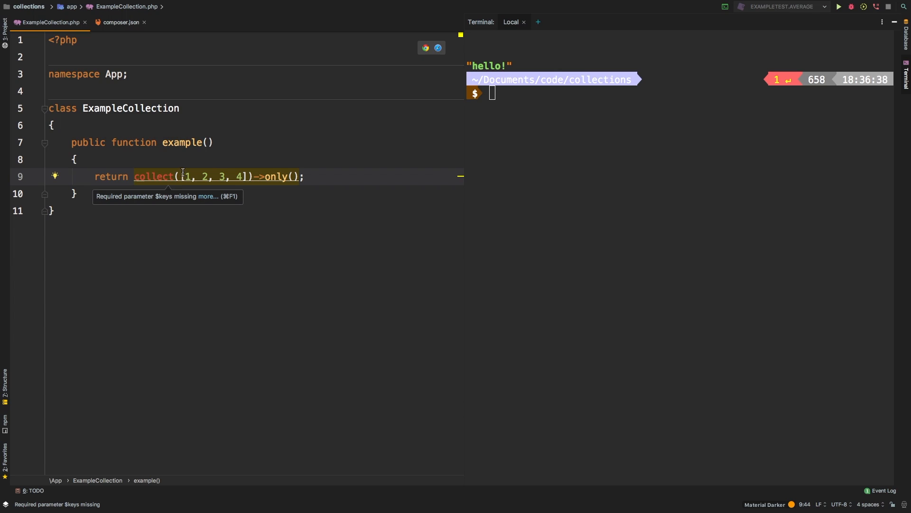
pyautogui.moveTo(225, 183)
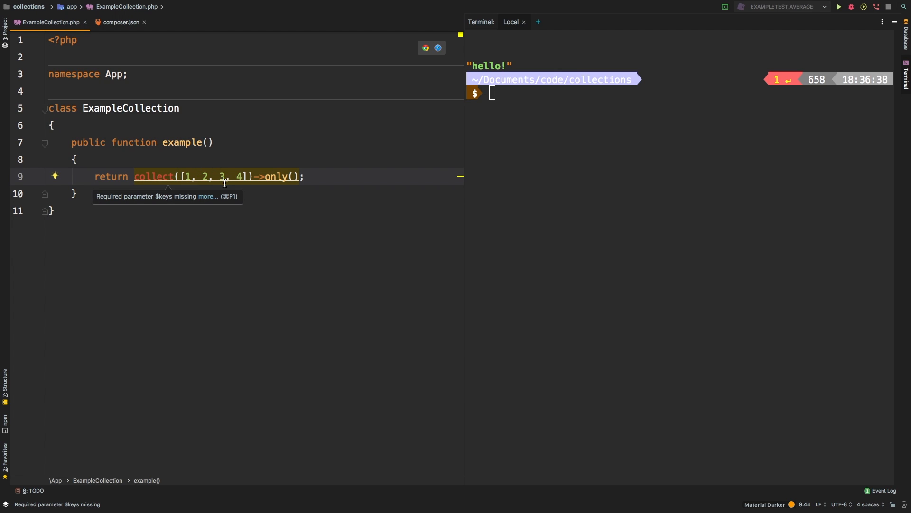
pyautogui.moveTo(295, 173)
pyautogui.write('clear && php artisan collection:example')
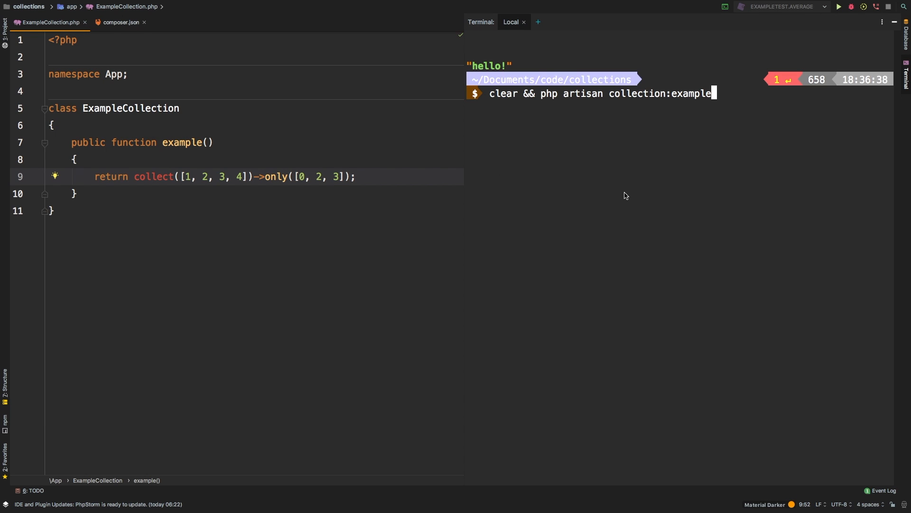
# Step: Run php artisan collection:example, which prints 0 => 1, 2 => 3, 3 => 4
pyautogui.press('Return')
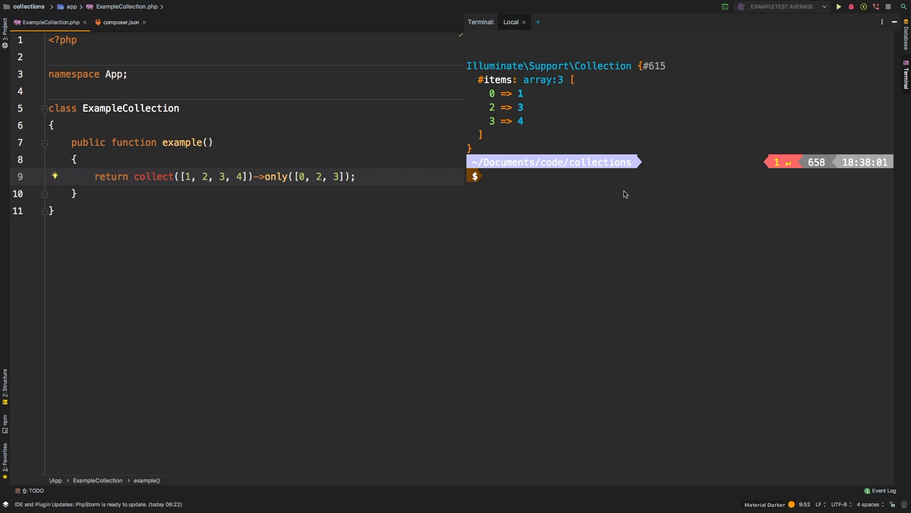
pyautogui.moveTo(522, 111)
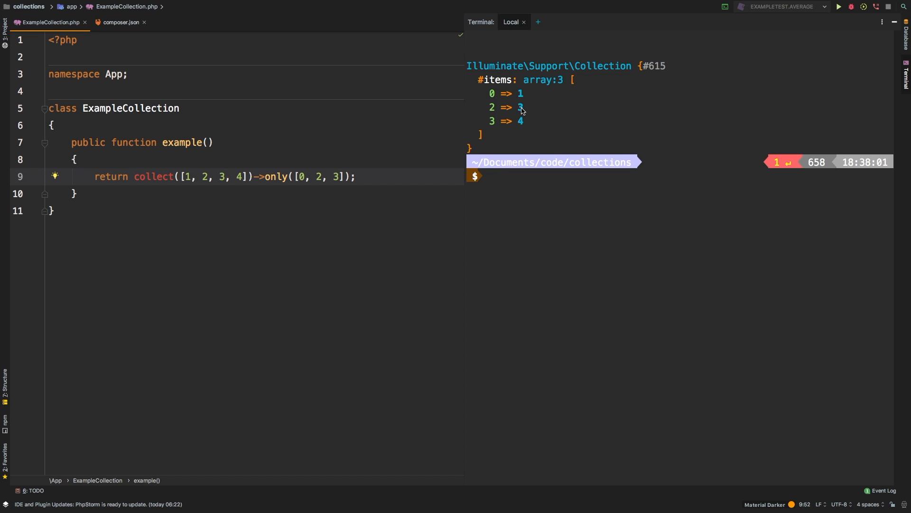
pyautogui.moveTo(525, 119)
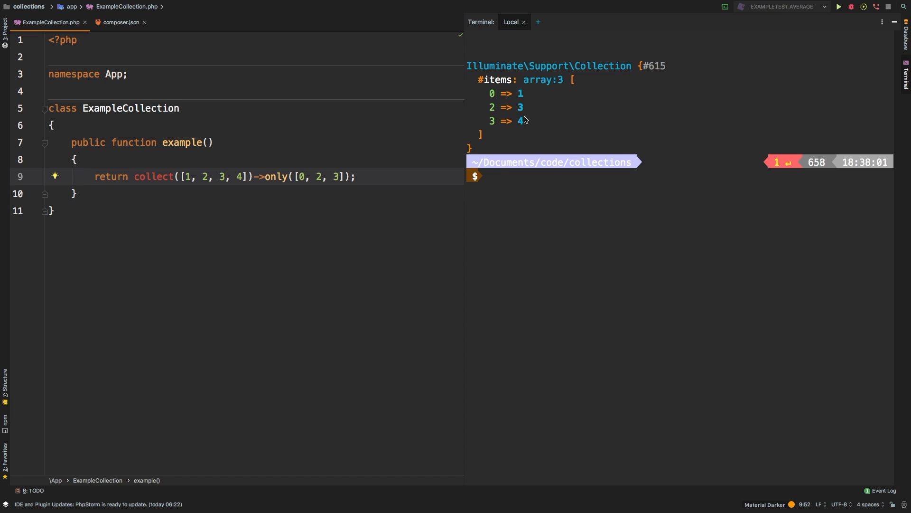
pyautogui.moveTo(489, 117)
pyautogui.write("'product")
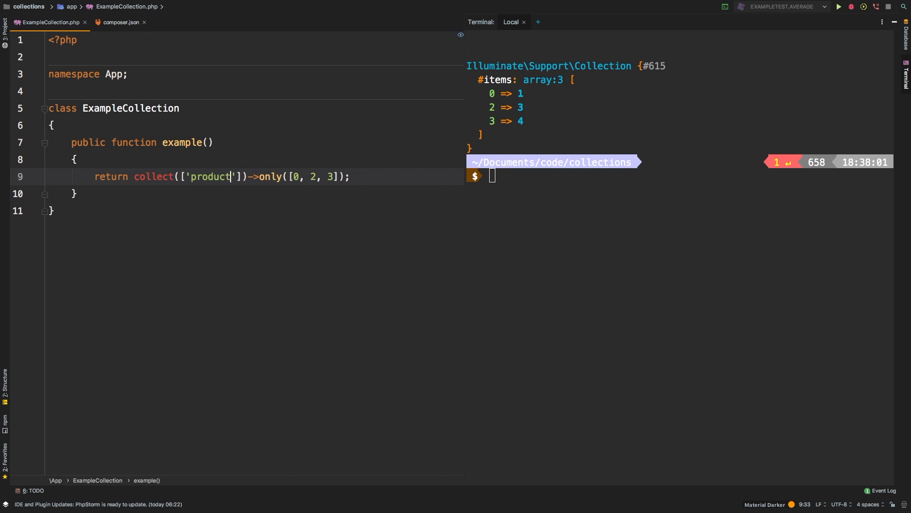
# Step: Turn the collection into ['product' => 'coconuts', 'price' => 10, 'qty' => 45]
pyautogui.write("=> 'coconuts'")
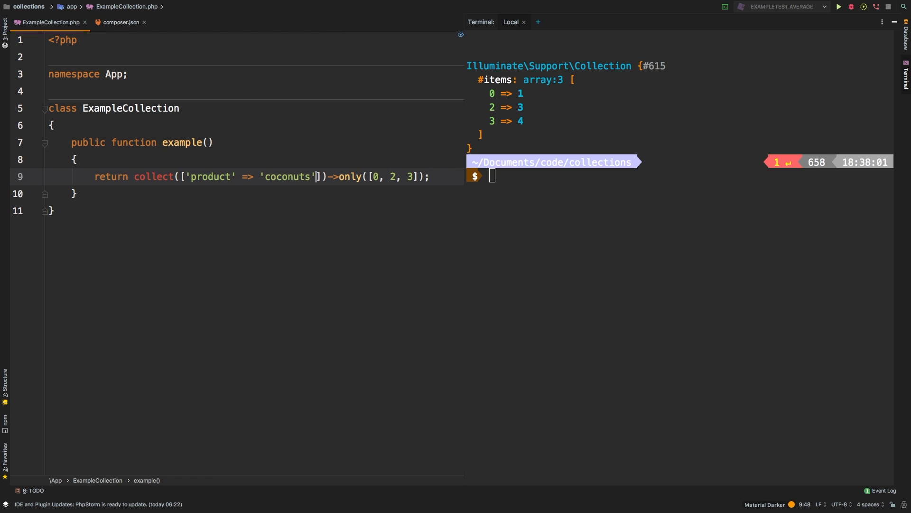
pyautogui.write(", 'price' => 10")
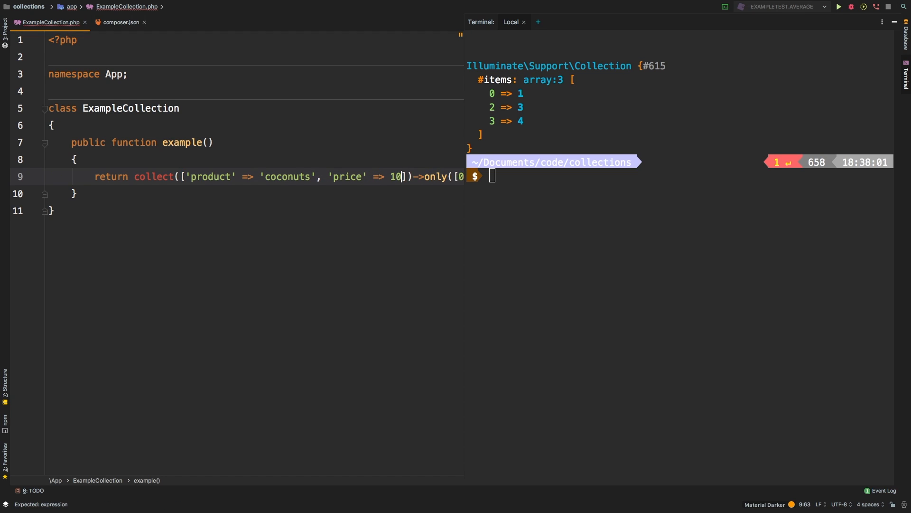
pyautogui.write(", 'qty'")
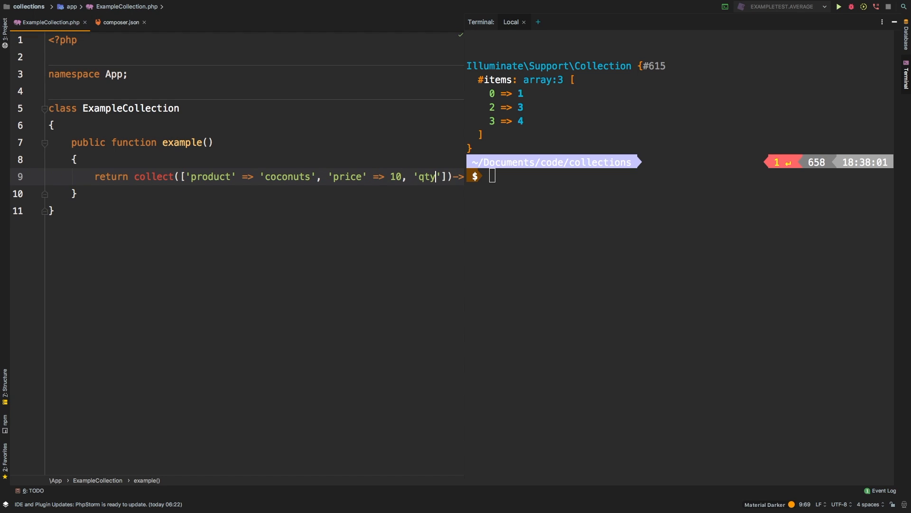
pyautogui.write('=> 45')
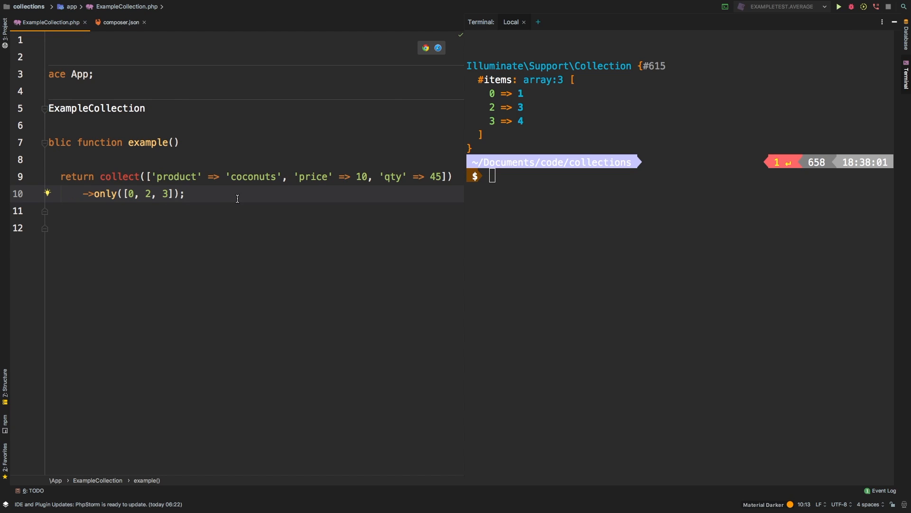
# Step: Replace the numeric keys so only() receives 'product'
pyautogui.press('Backspace')
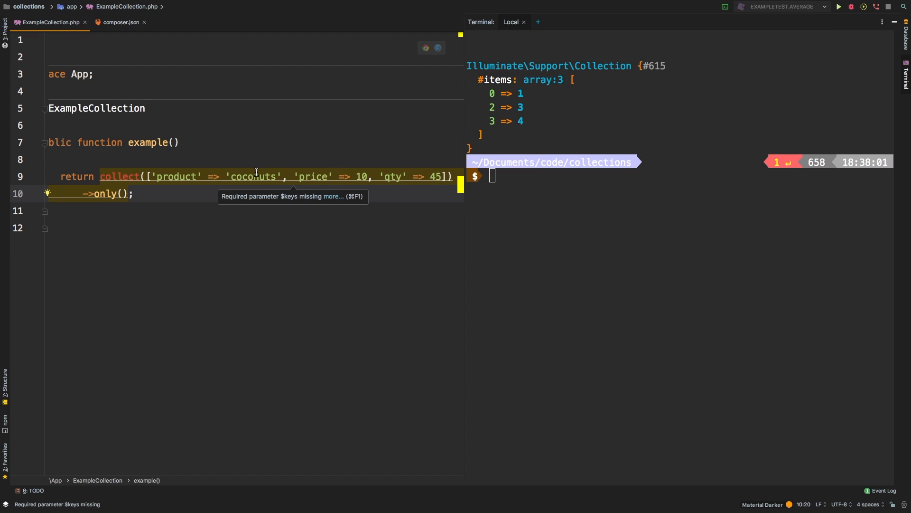
pyautogui.write("''")
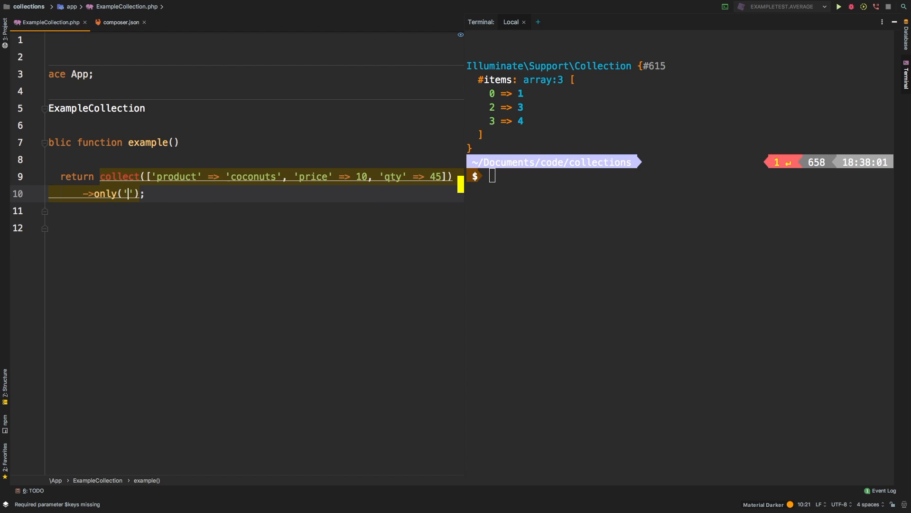
pyautogui.write('product')
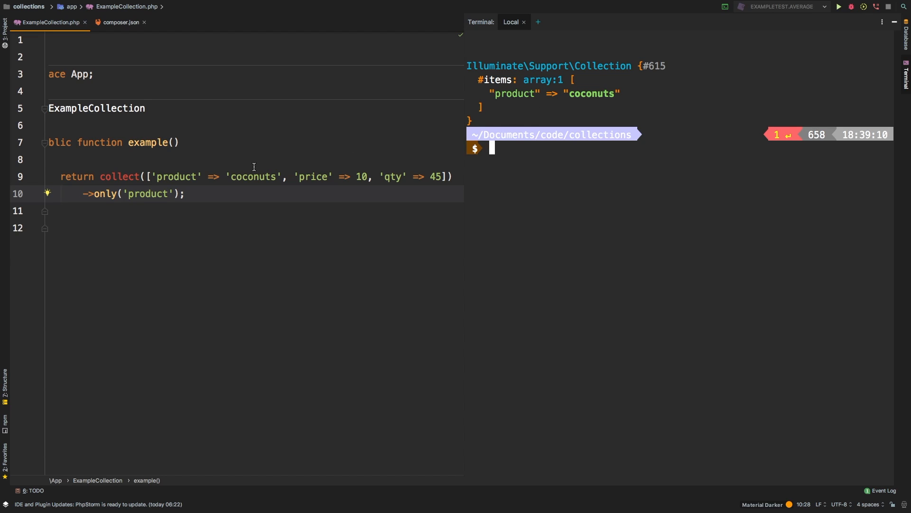
pyautogui.moveTo(146, 176)
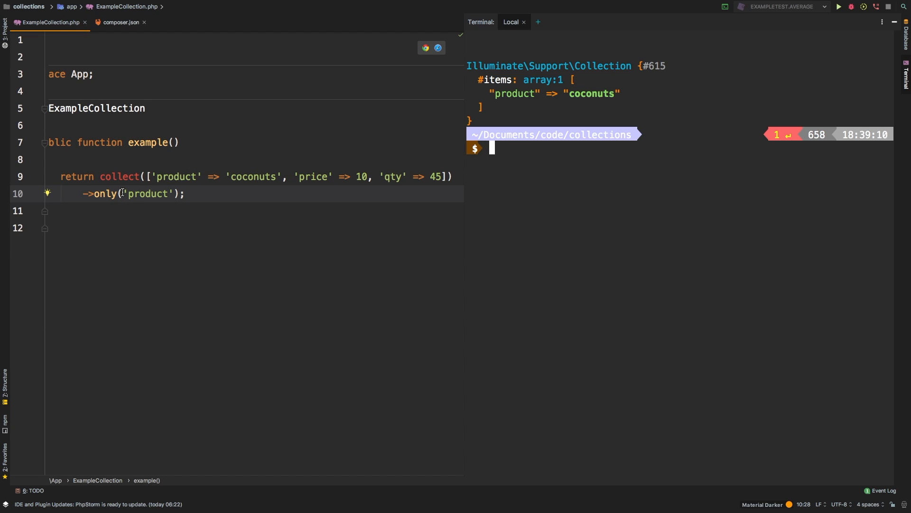
# Step: Wrap 'product' in an array, run the example, then add 'price' to the keys
pyautogui.doubleClick(147, 193)
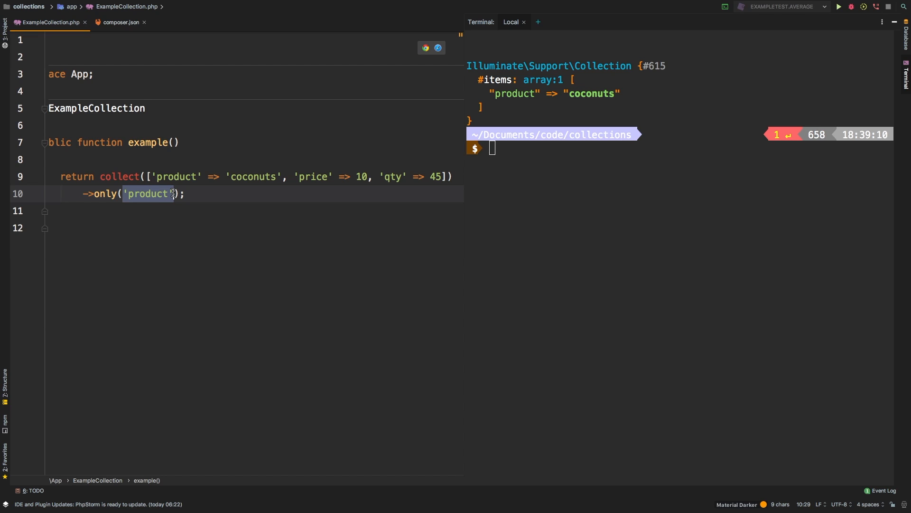
pyautogui.write('[')
pyautogui.click(680, 148)
pyautogui.write('clear && php artisan collection:example')
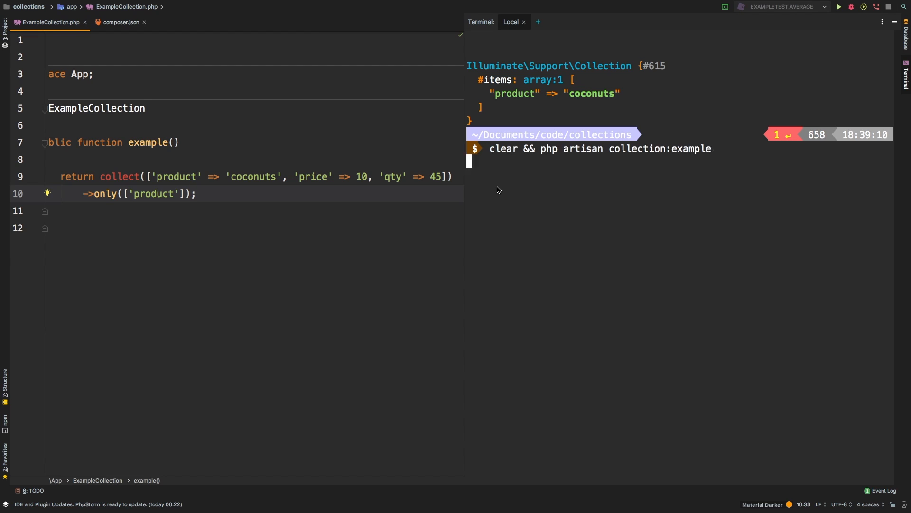
pyautogui.press('Return')
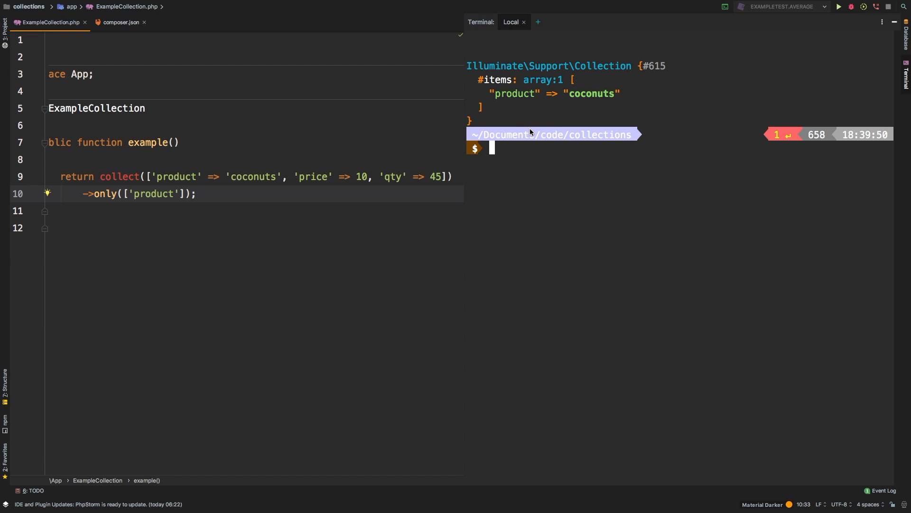
pyautogui.click(122, 194)
pyautogui.write(', ')
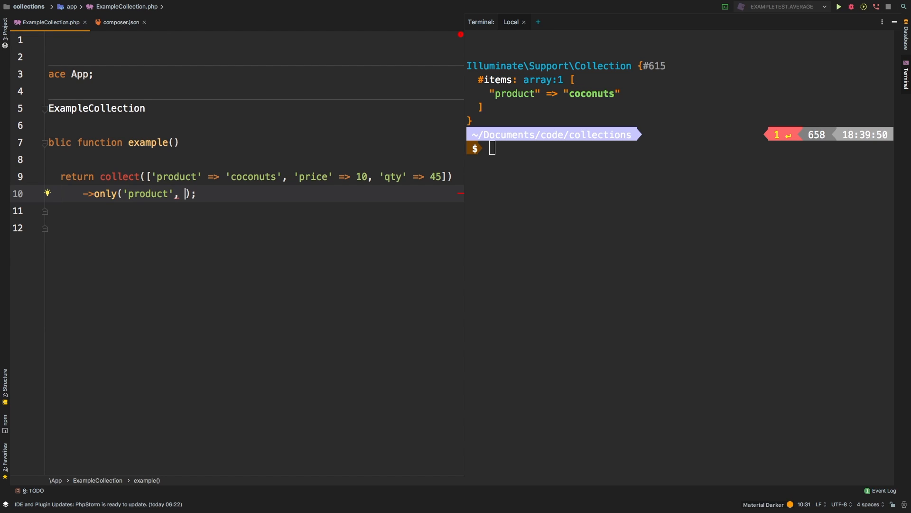
pyautogui.write("'price']")
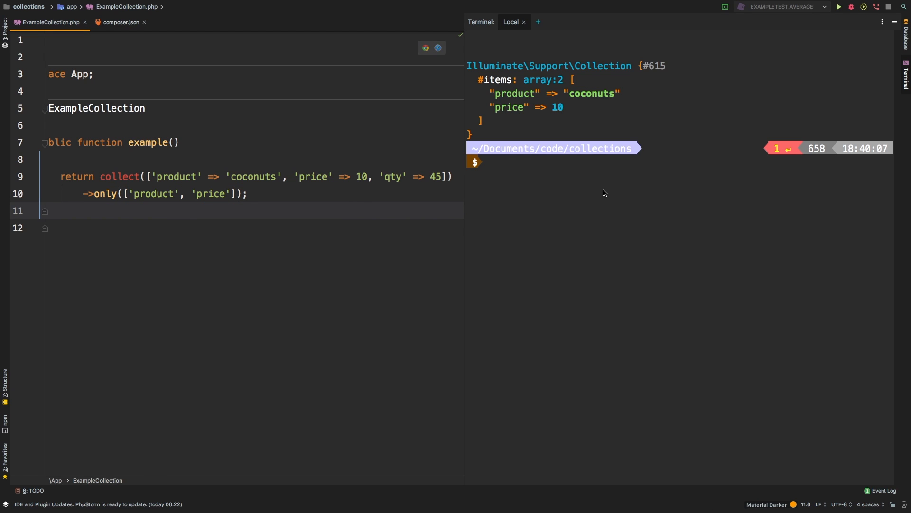
pyautogui.moveTo(416, 161)
pyautogui.write('clear && php artisan collection:example')
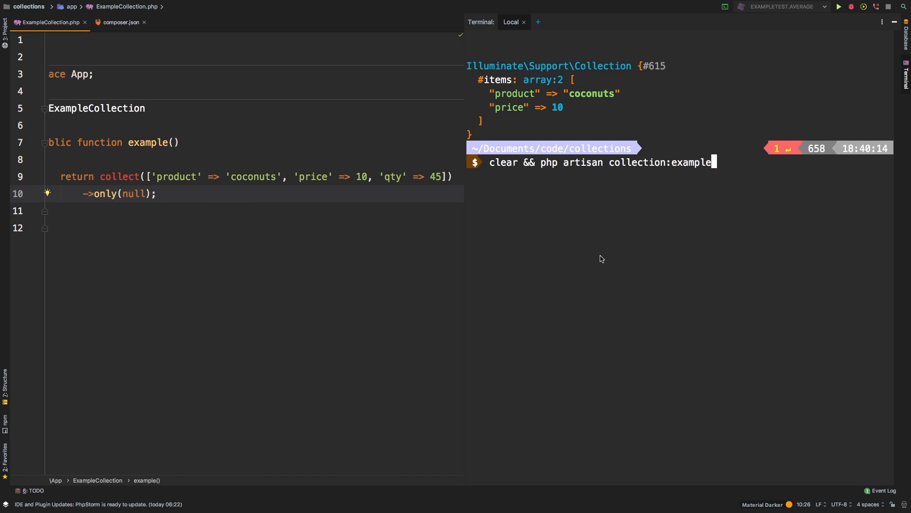
# Step: Run the example with only(null), listing product, price and qty
pyautogui.press('Return')
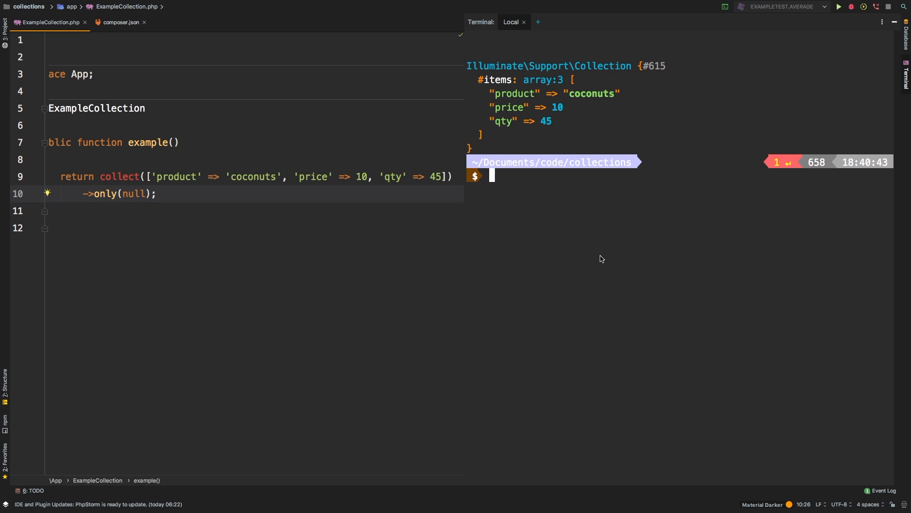
pyautogui.moveTo(322, 241)
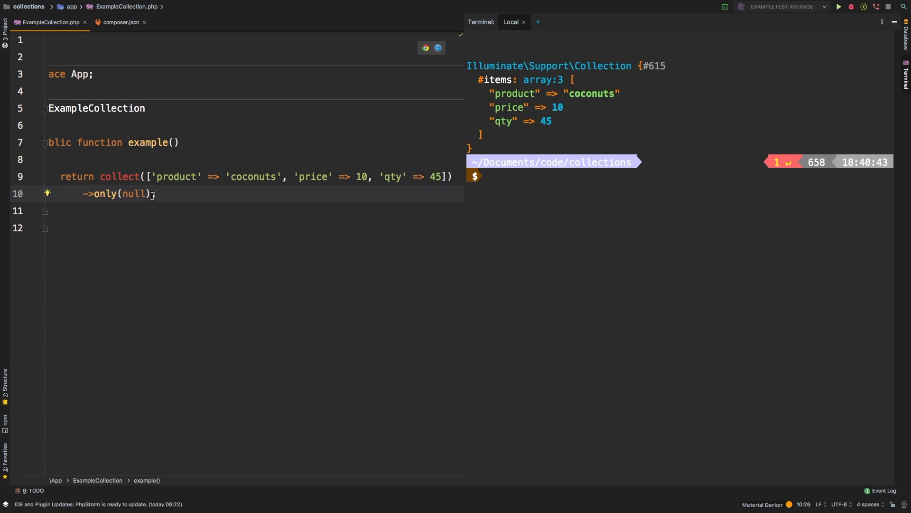
pyautogui.doubleClick(134, 194)
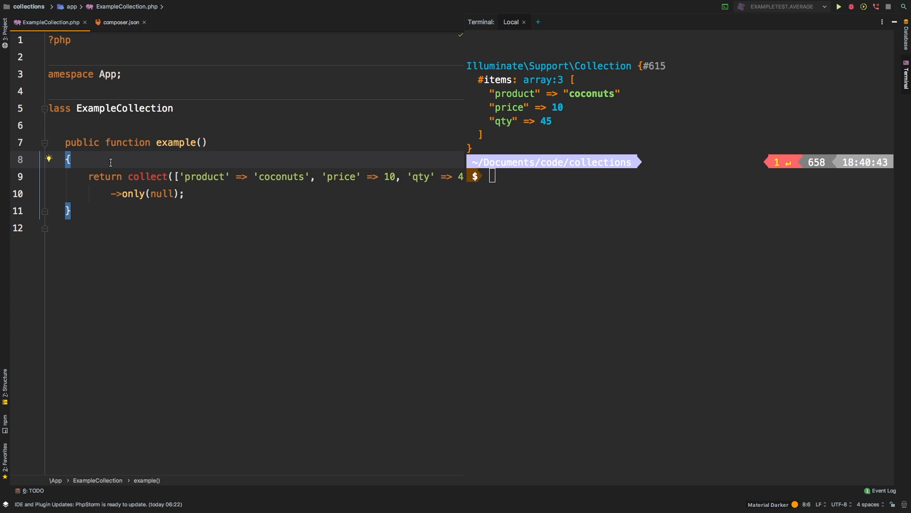
# Step: Add $keys = collect(['product', 'qty']) and pass $keys to only() instead of null
pyautogui.press('Enter')
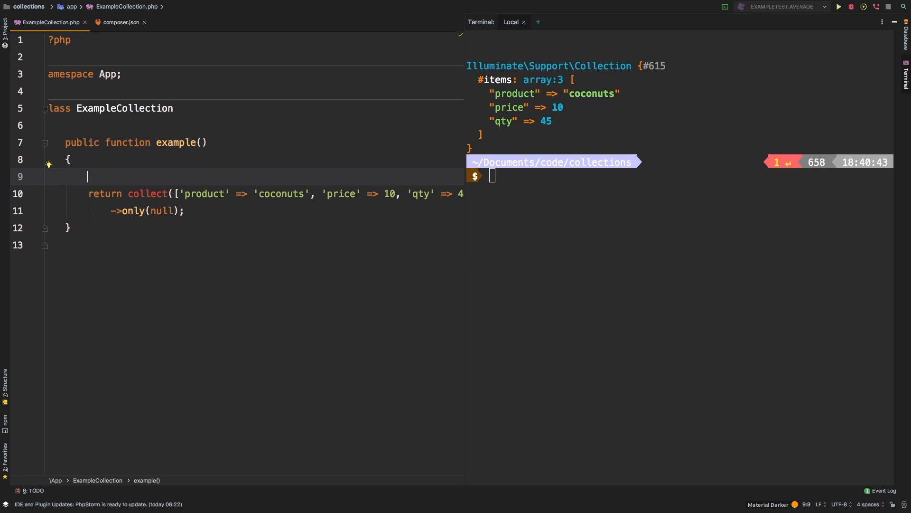
pyautogui.write('$keys =')
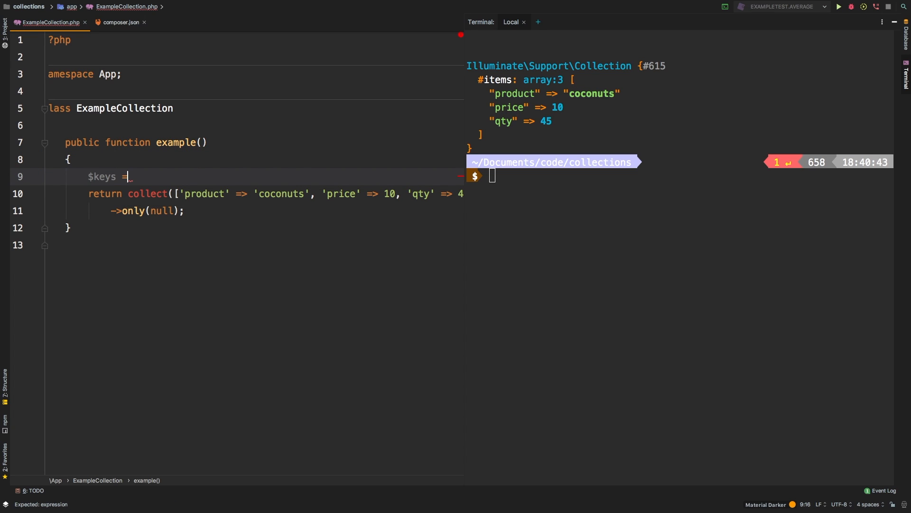
pyautogui.write('collect([])')
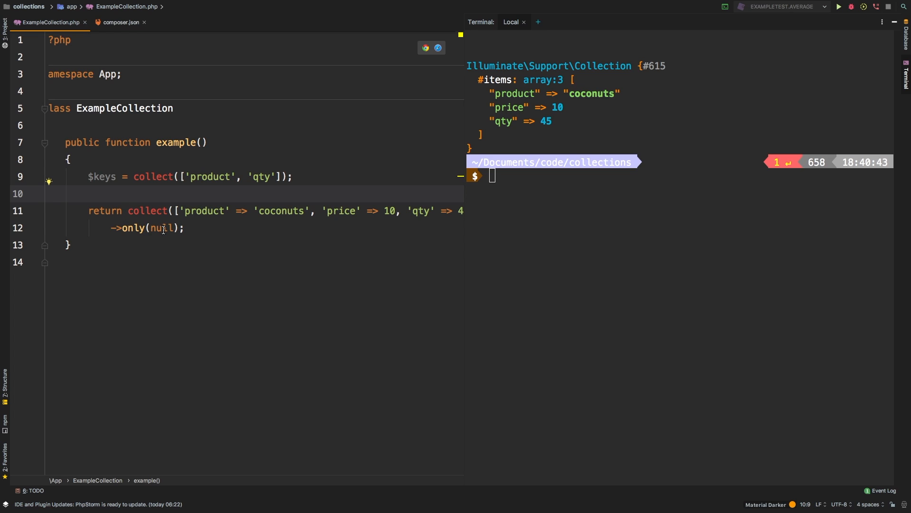
pyautogui.write('$keys')
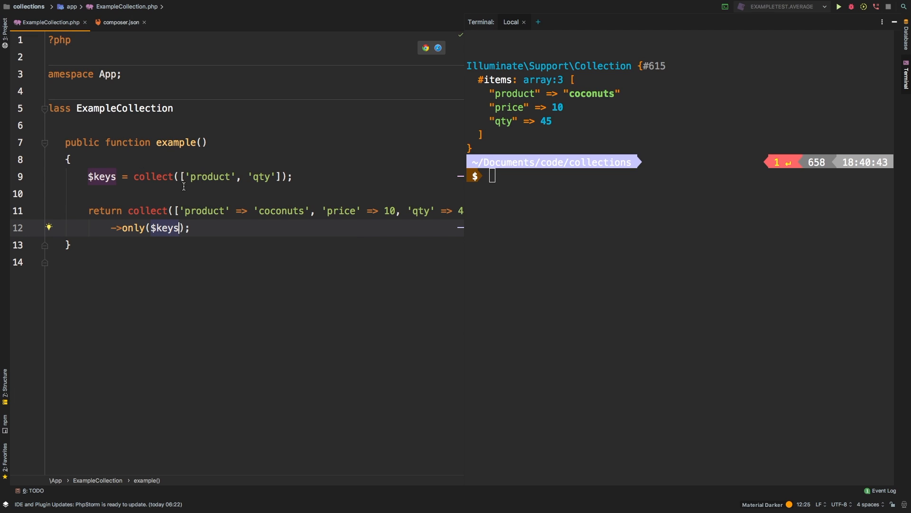
pyautogui.moveTo(131, 172)
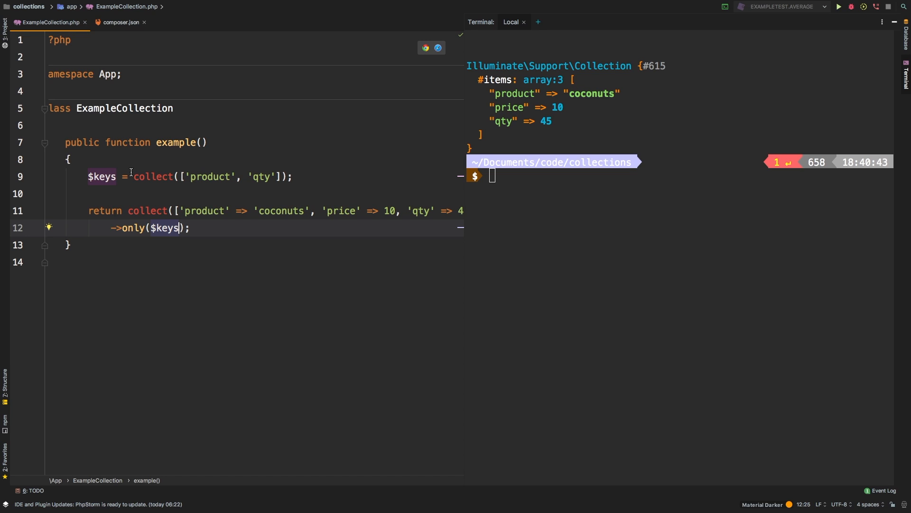
pyautogui.moveTo(202, 171)
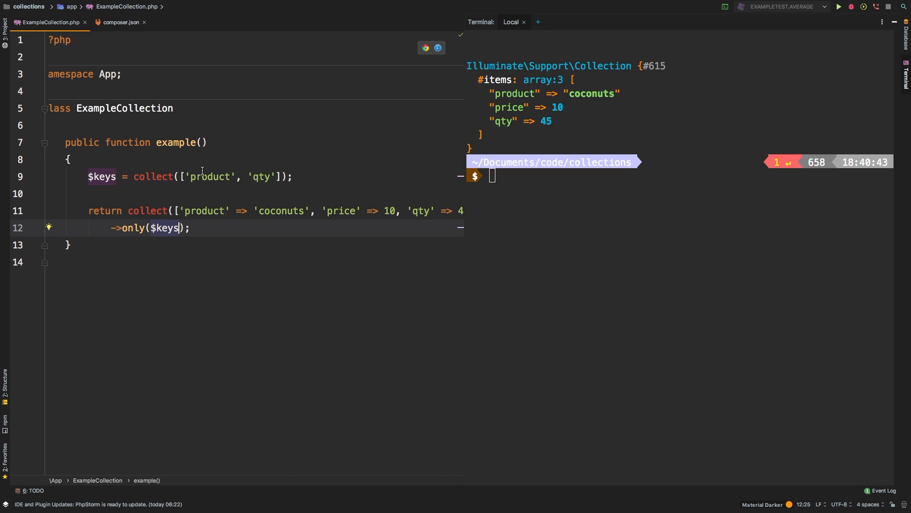
pyautogui.doubleClick(165, 227)
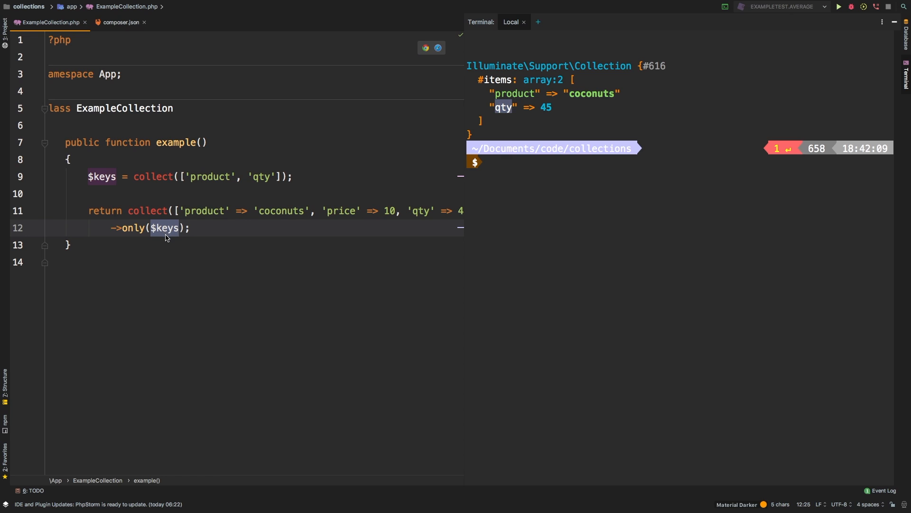
pyautogui.moveTo(171, 177)
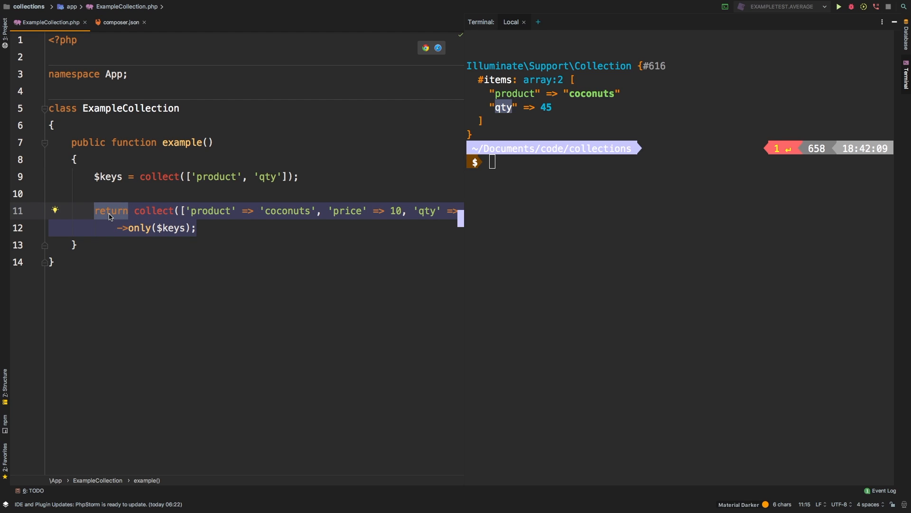
pyautogui.write('$collection =')
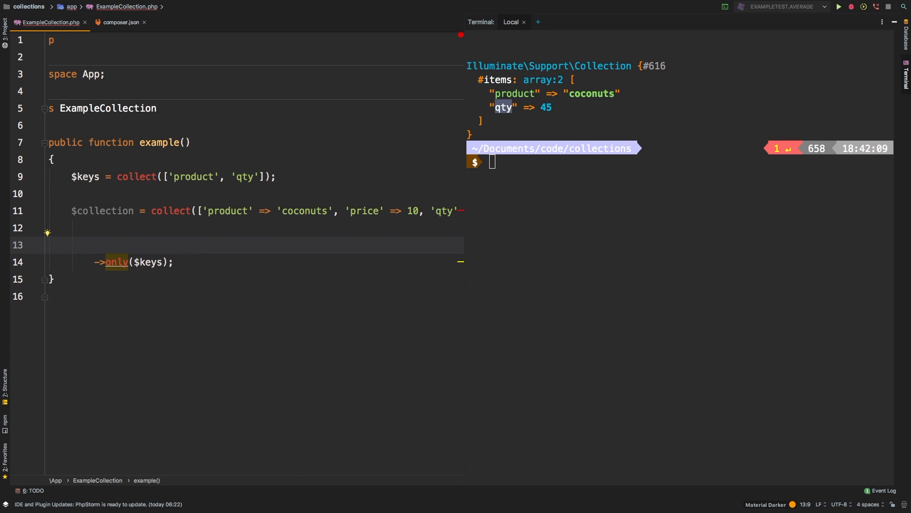
# Step: Store the data in $collection and assign $collection->only($keys) to $newCollection
pyautogui.write('$collection->only($keys);')
pyautogui.write('return $collection;')
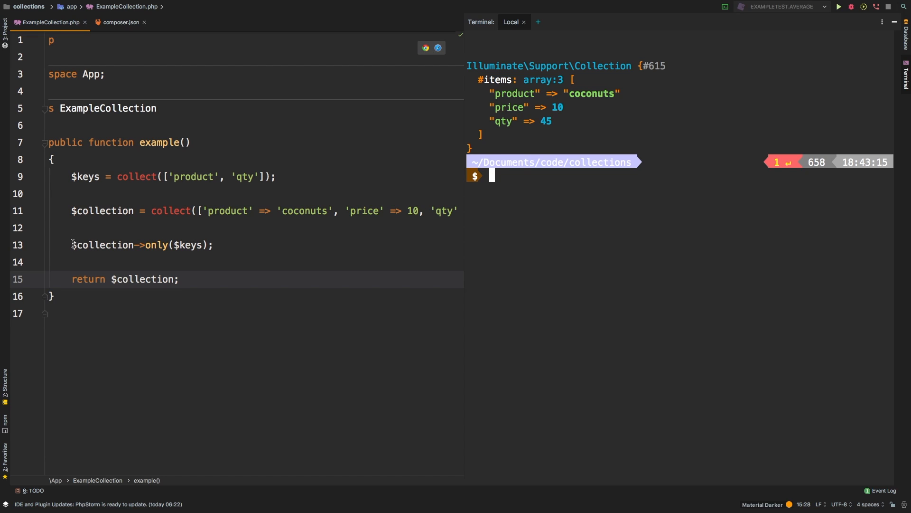
pyautogui.write('$new')
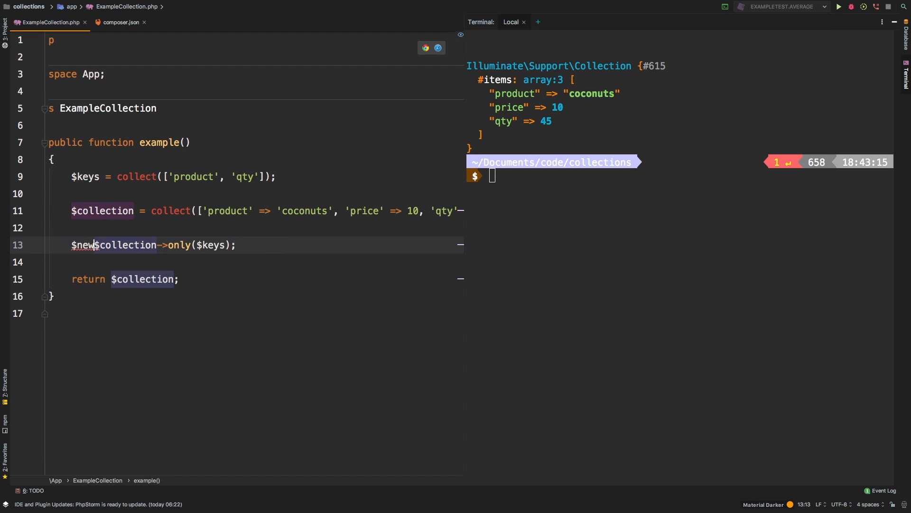
pyautogui.write('Collection =')
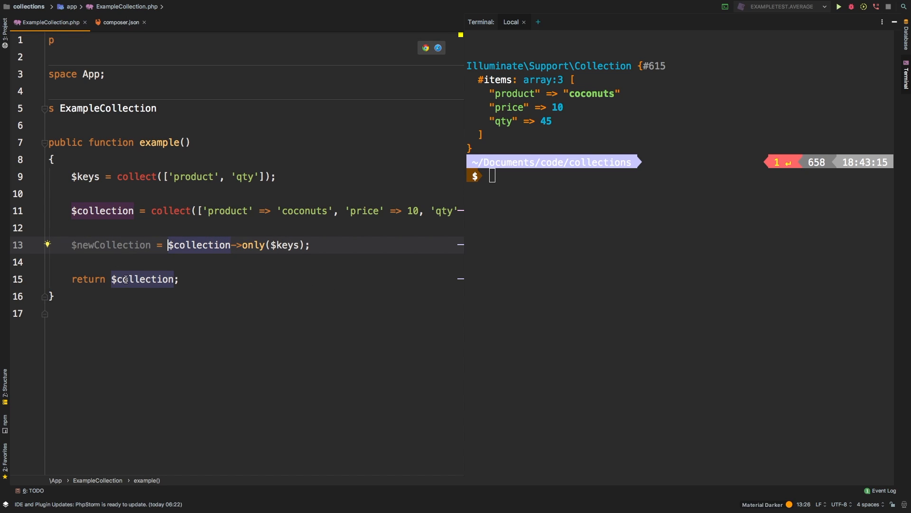
pyautogui.write('$new')
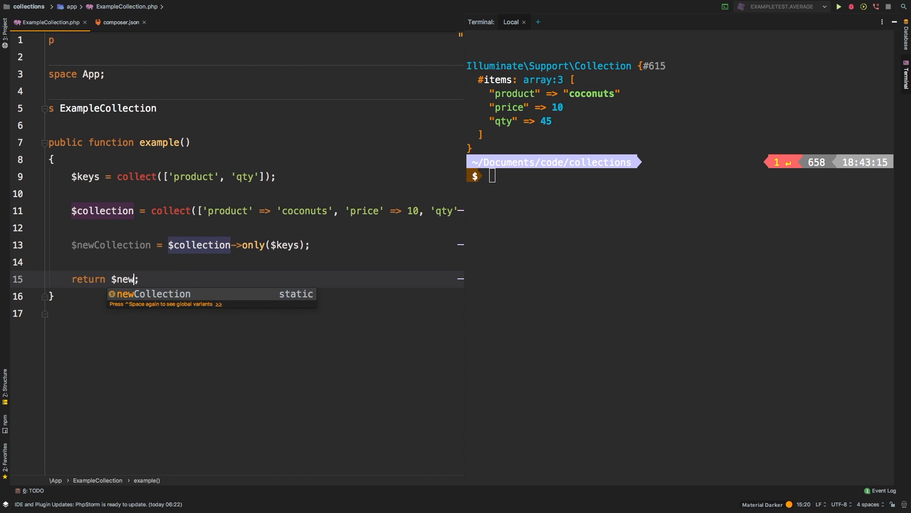